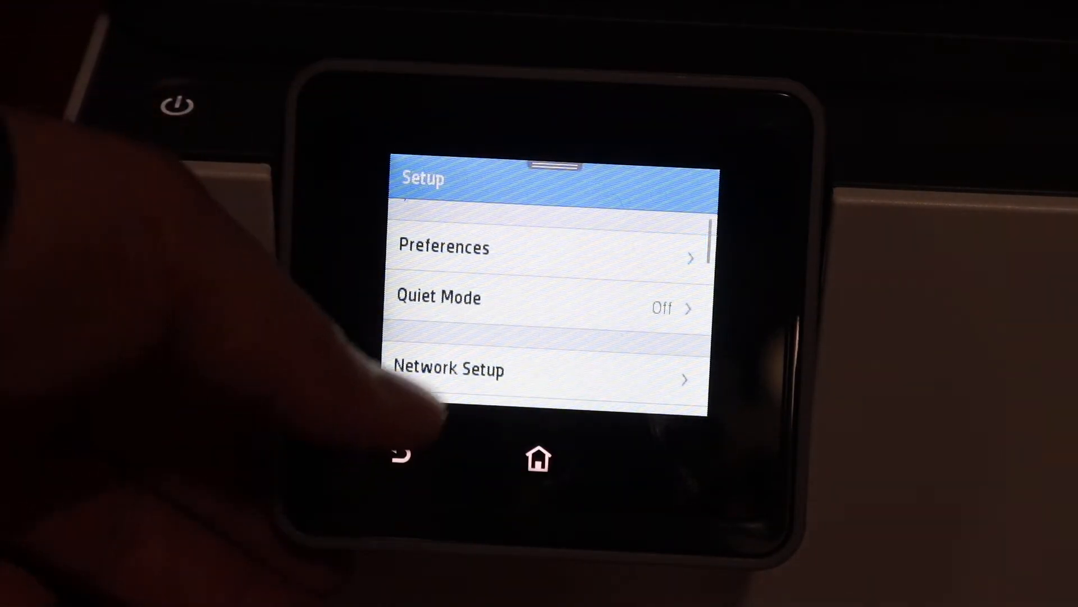
- Open Network Setup and Wireless Settings on the printer panel to reach the network list
click(448, 368)
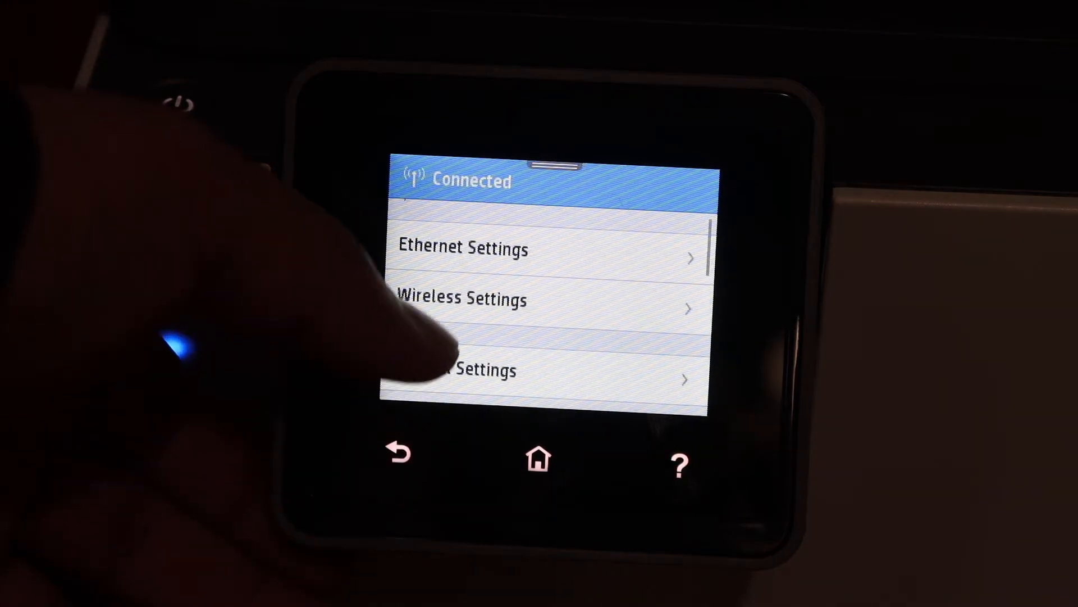
click(461, 298)
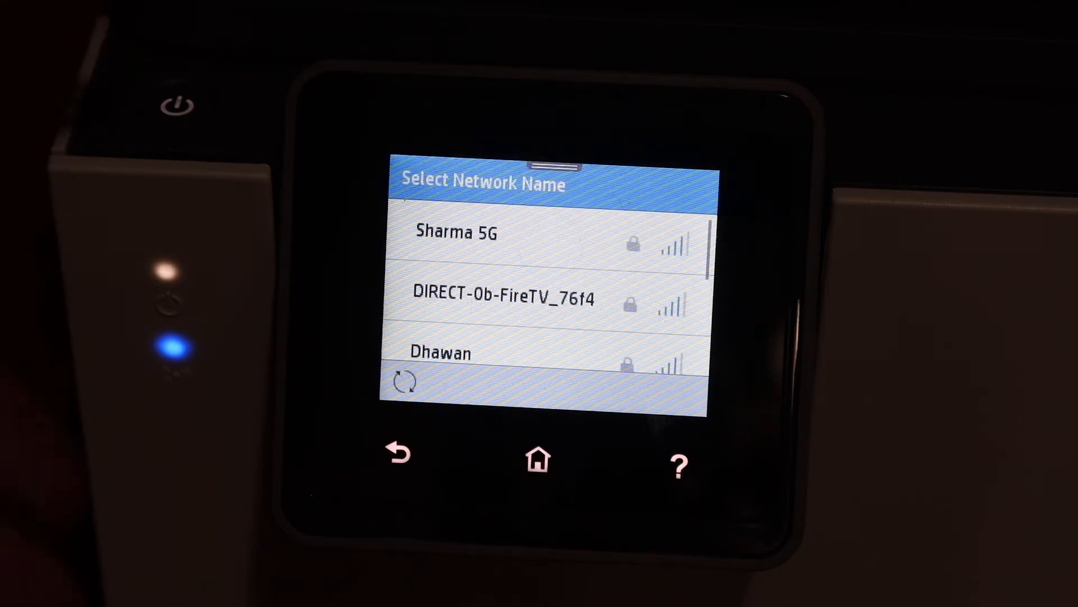
- Select the home Wi-Fi network from the printer's Select Network Name list
click(454, 230)
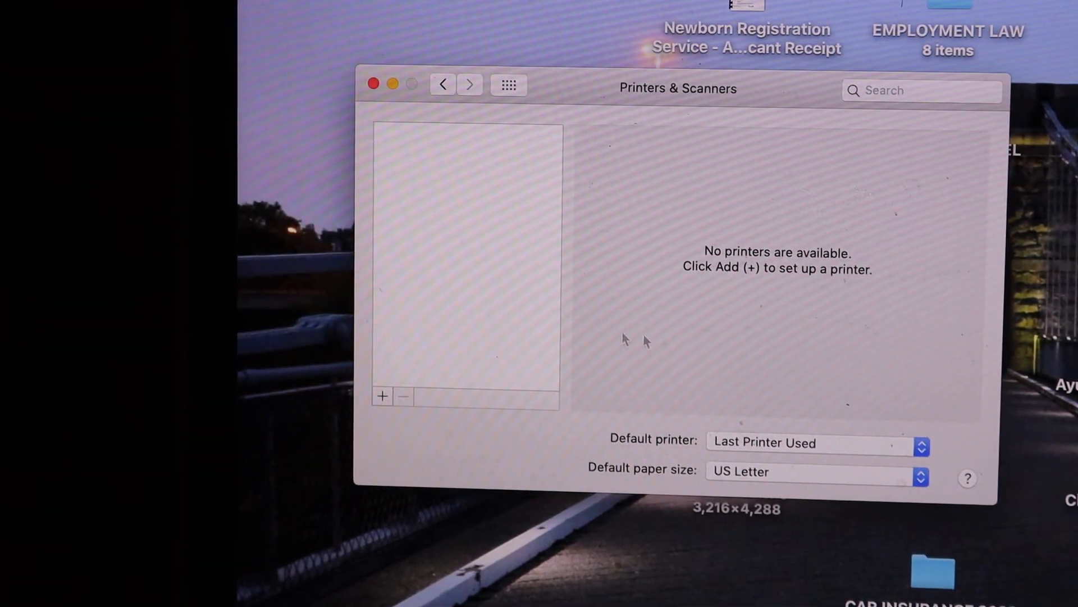
- Add HP OfficeJet Pro 8020 series from the Default list in Printers & Scanners
click(382, 396)
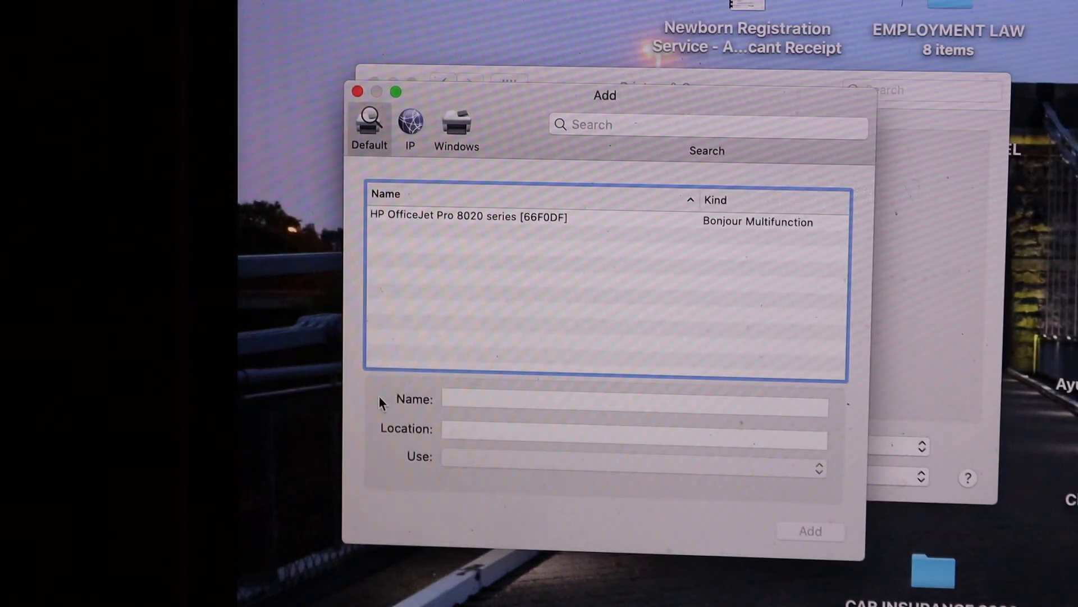
click(470, 215)
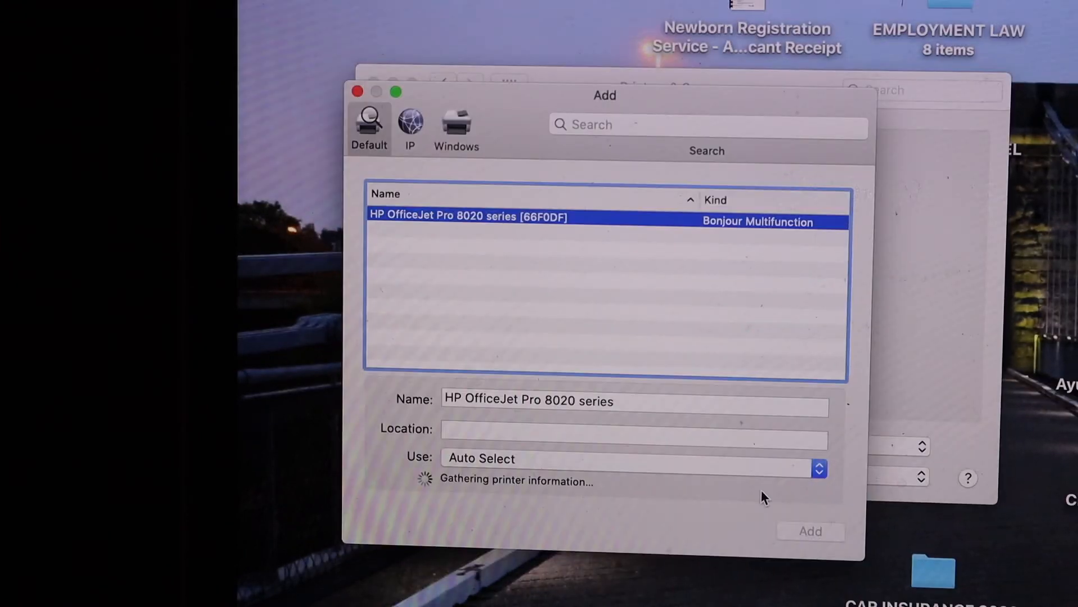
mouse_move(815, 542)
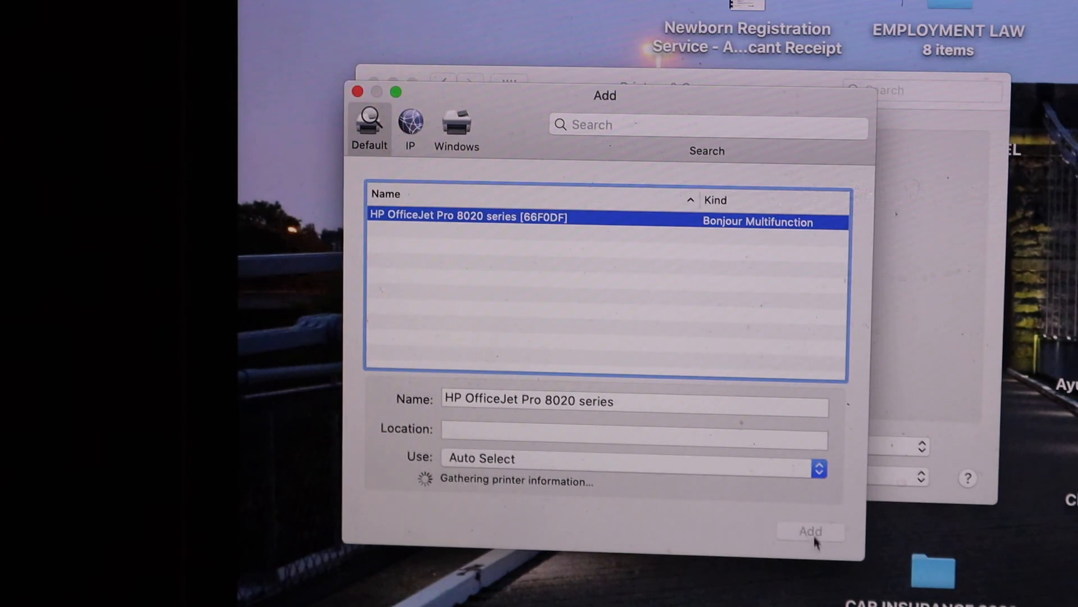
click(810, 531)
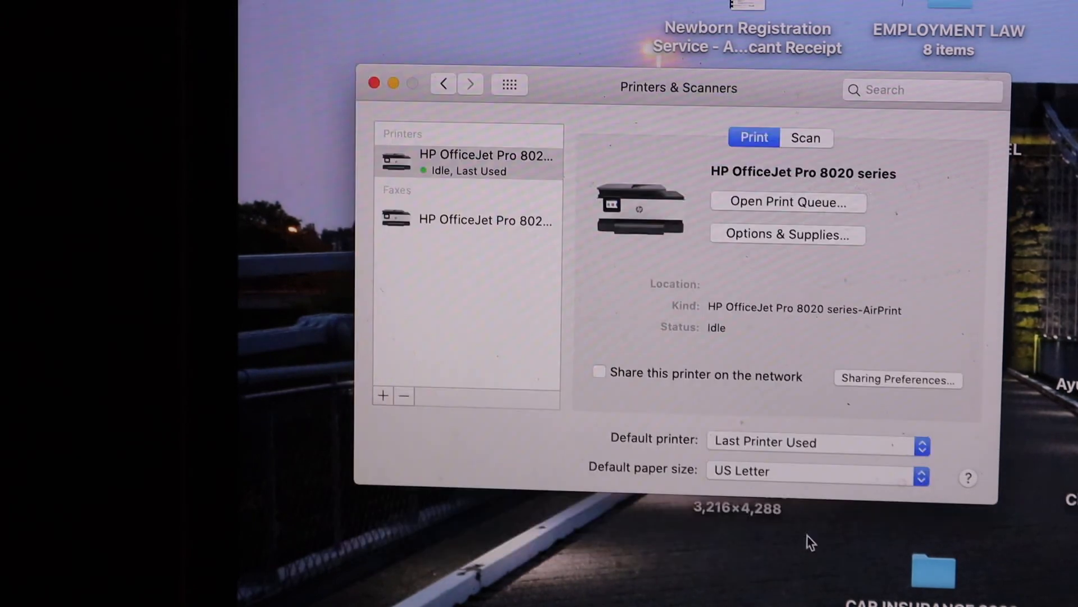